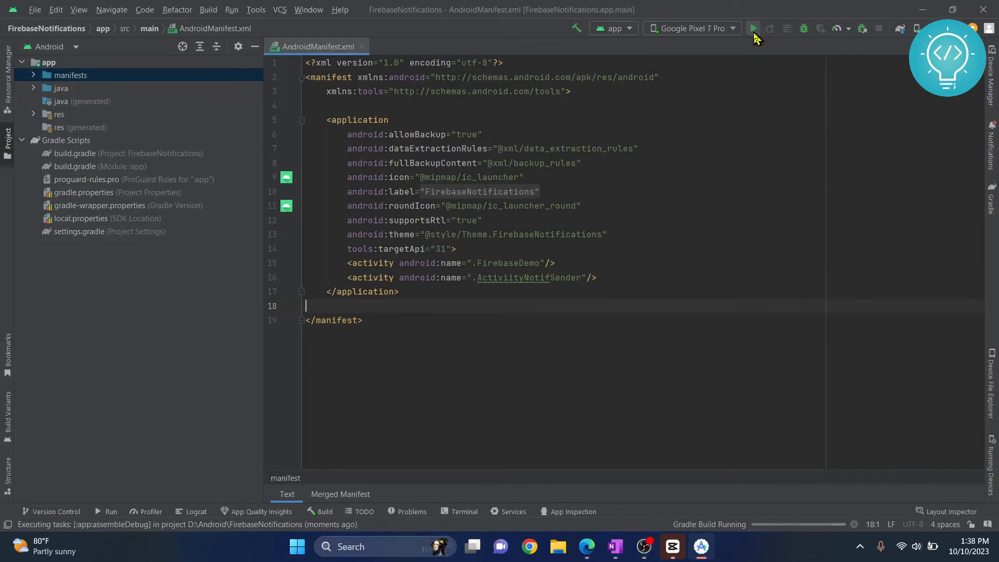
Run the app and highlight the 'Default Activity not found' error in the run output.
left_click(753, 28)
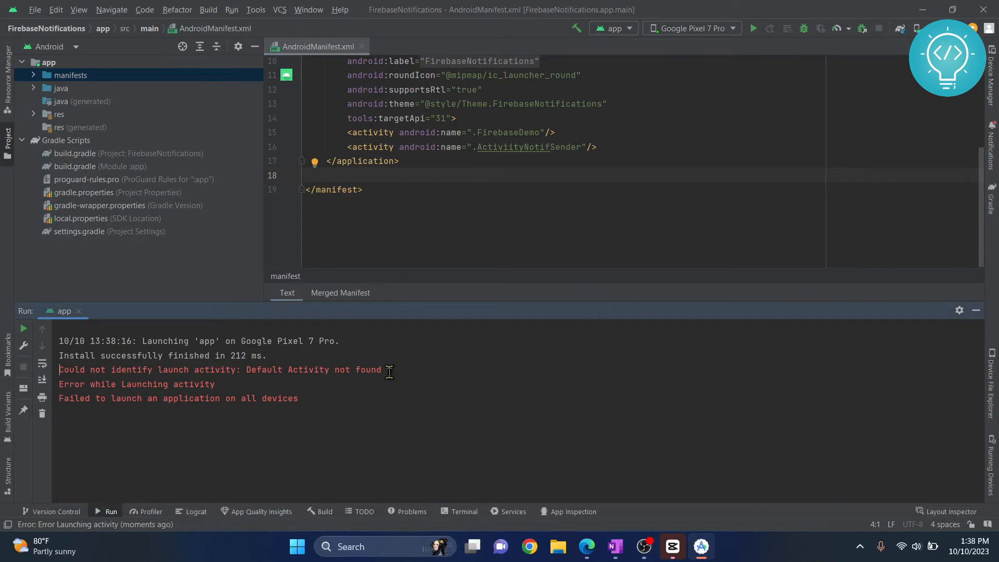
triple_click(219, 370)
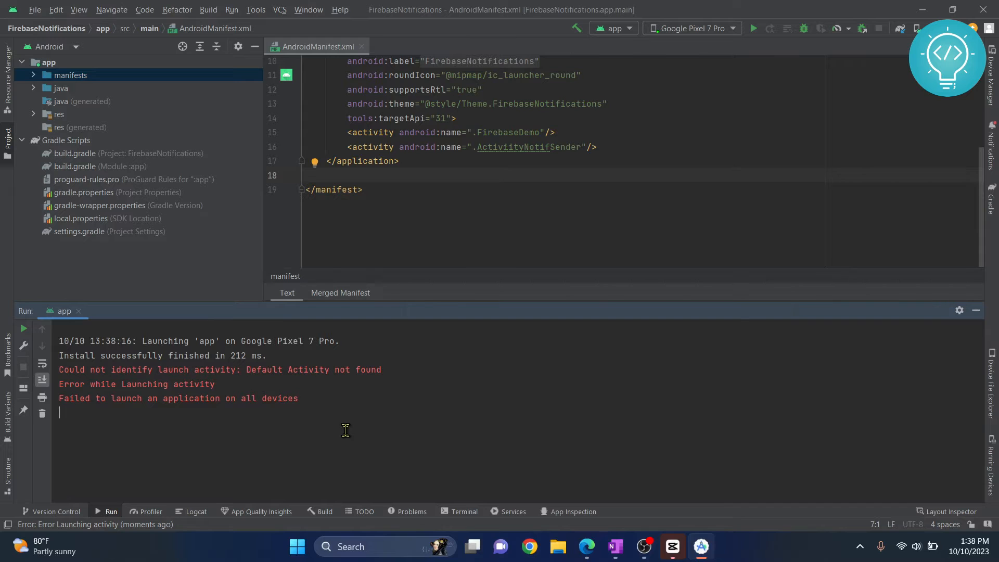
scroll("up", 3)
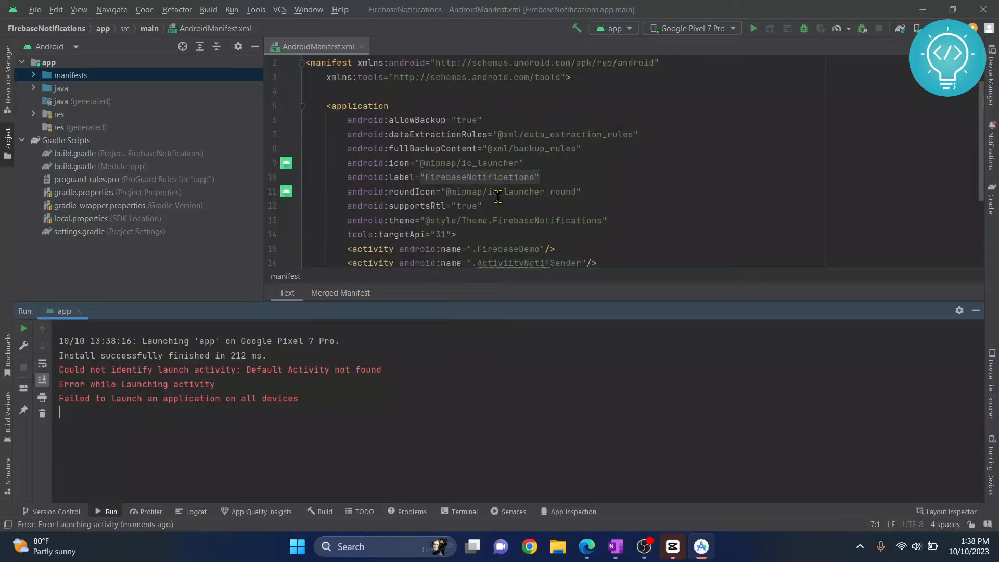
Hide the Run panel and expand the package to reveal ActivityNotifSender and FirebaseDemo classes.
left_click(361, 46)
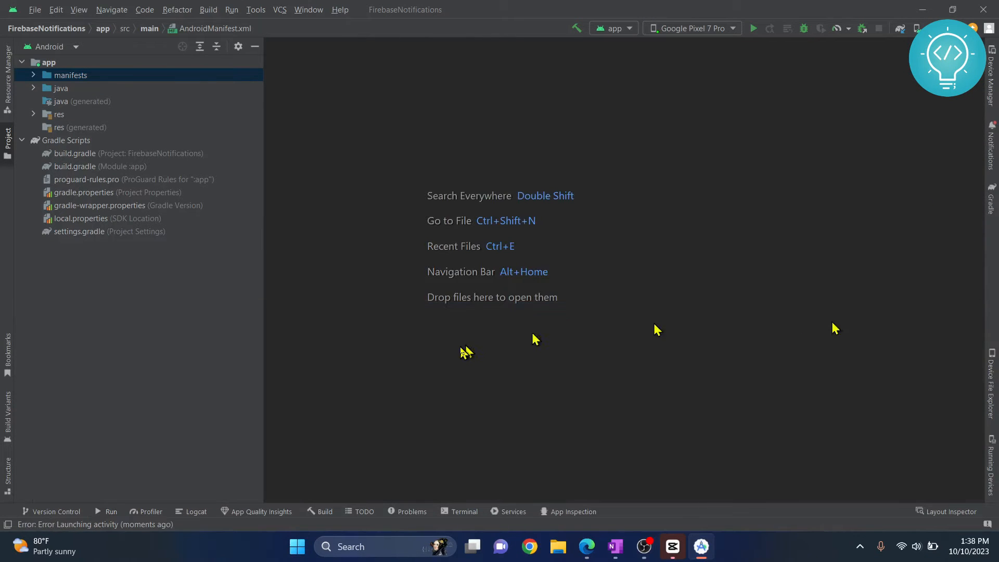
mouse_move(67, 74)
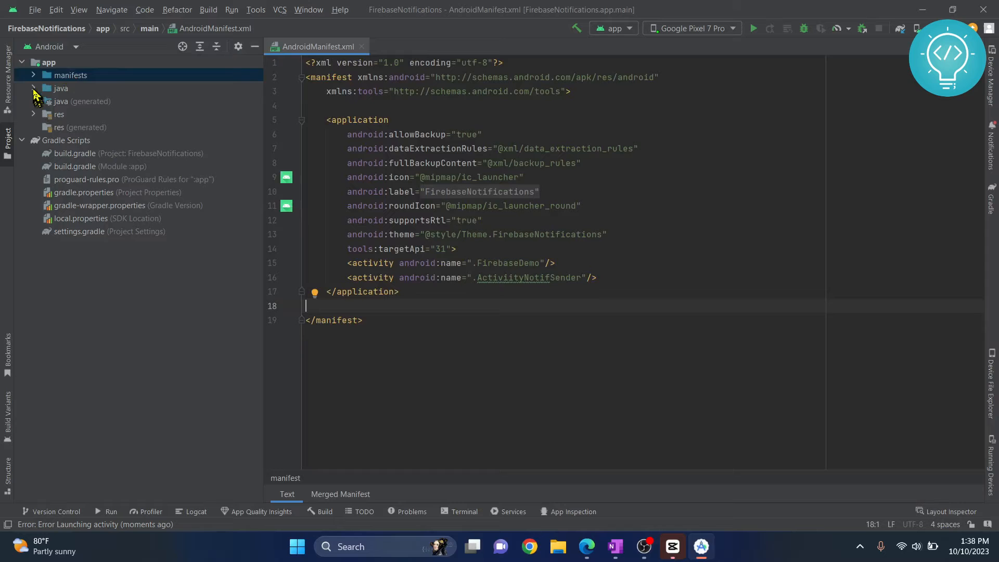
left_click(32, 88)
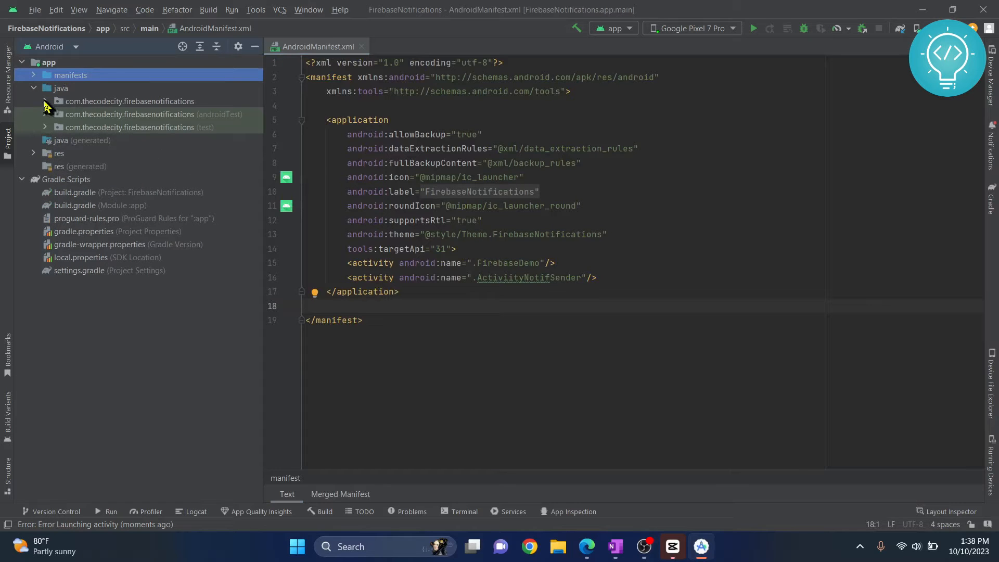
left_click(45, 101)
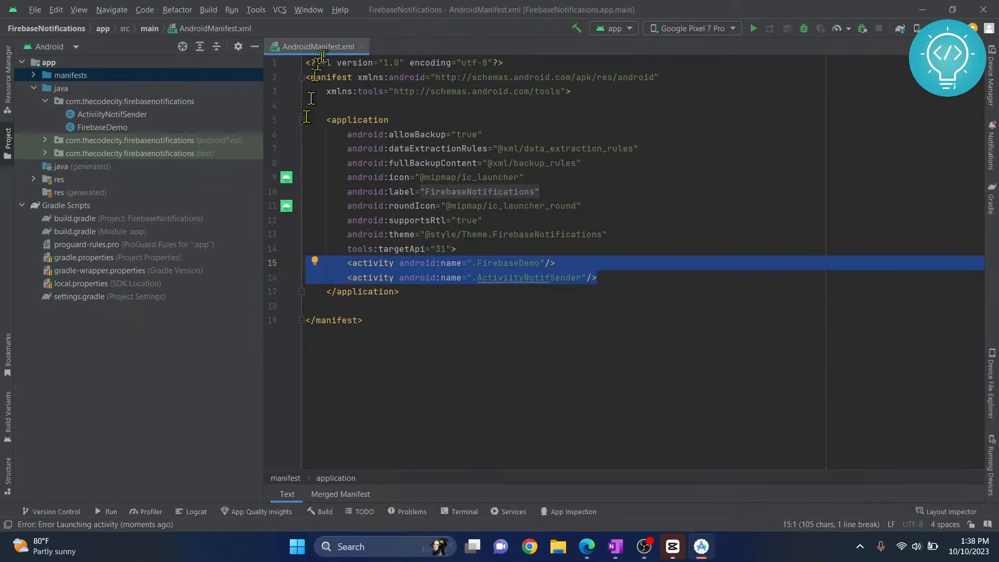
mouse_move(381, 273)
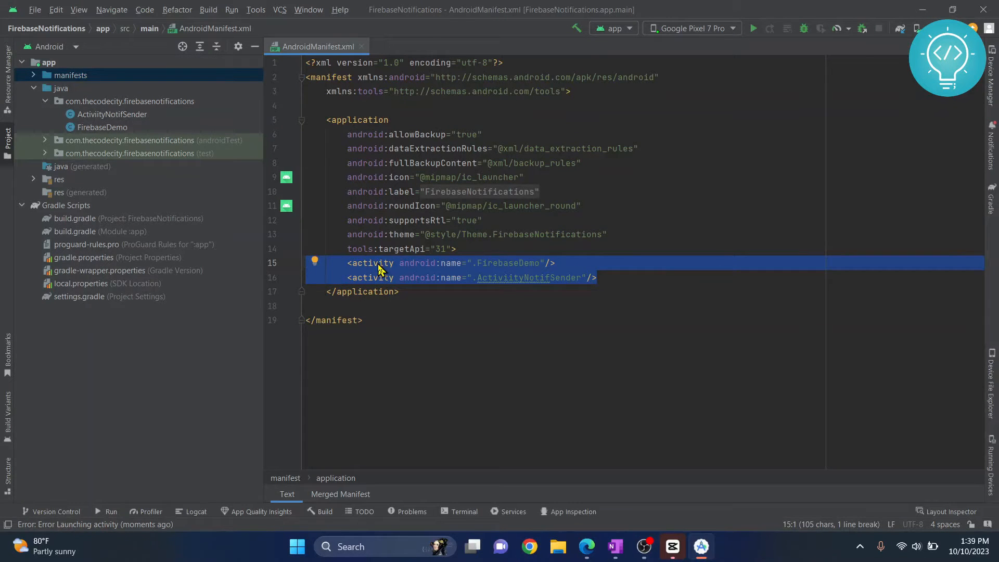
left_click(556, 263)
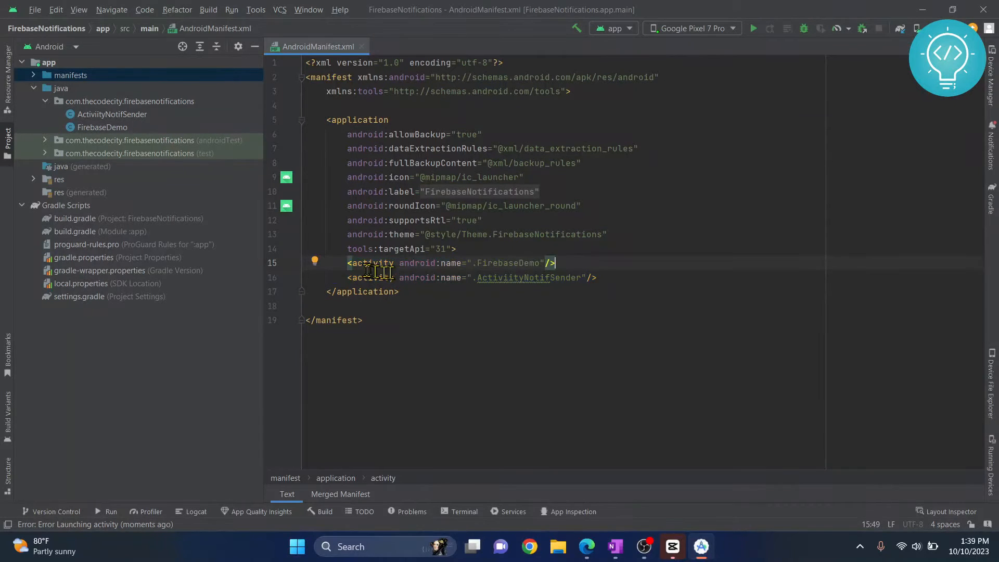
mouse_move(534, 338)
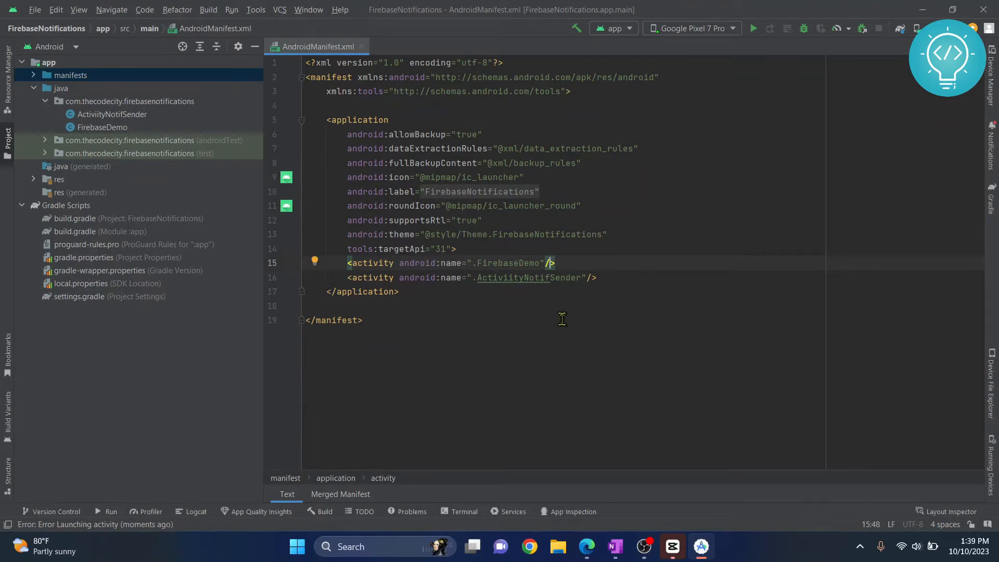
Remove the FirebaseDemo <activity> declaration, leaving only ActivityNotifSender in the manifest.
type("<activity android:name=\"")
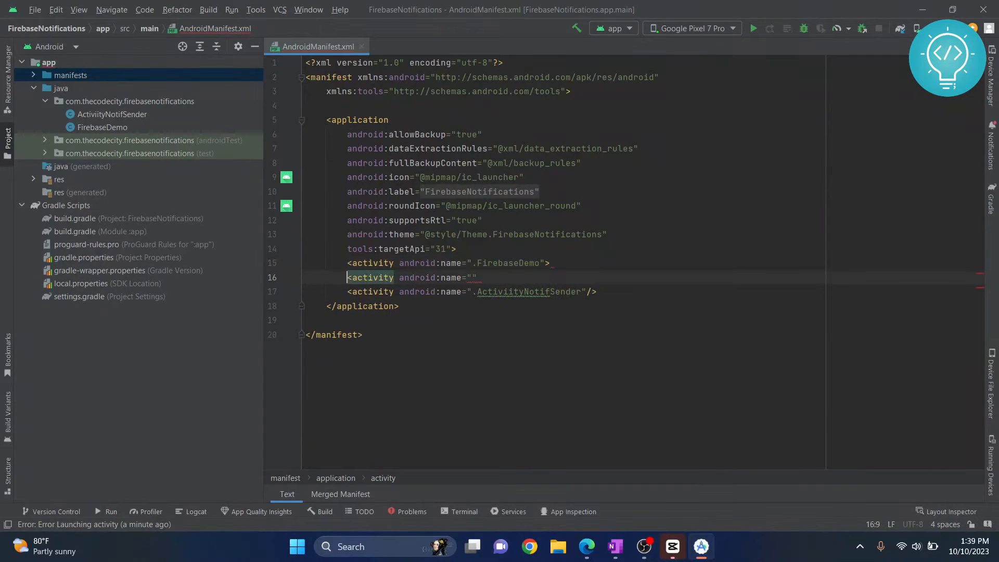
key("Backspace")
type("</activity>")
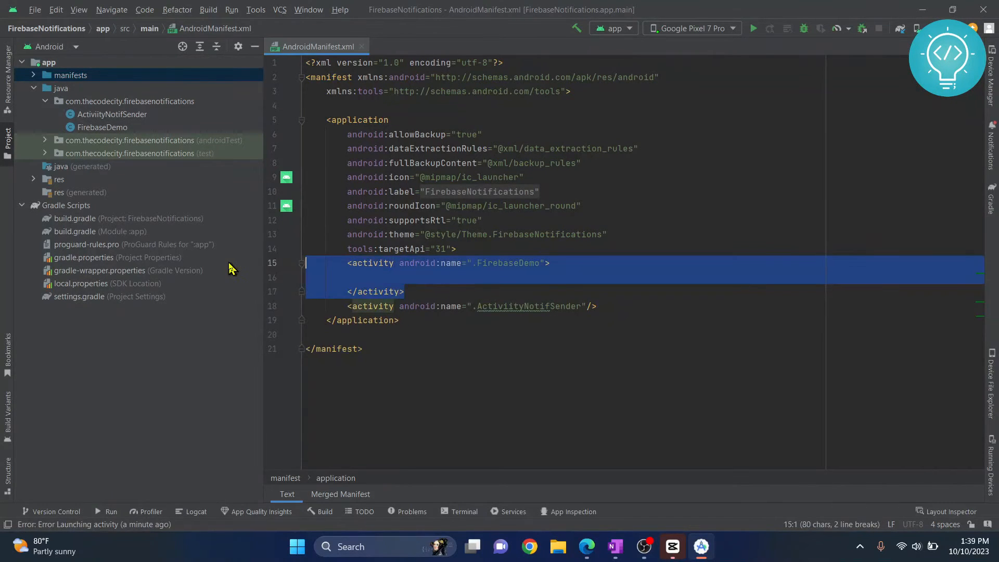
key("Delete")
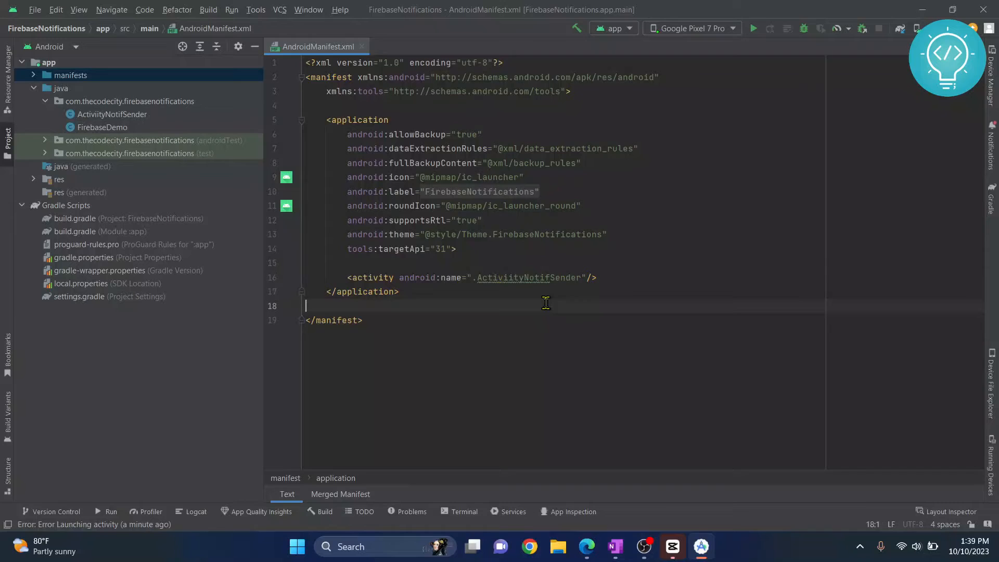
Re-declare the FirebaseDemo activity above ActivityNotifSender with an <intent-filter> element.
left_click(363, 263)
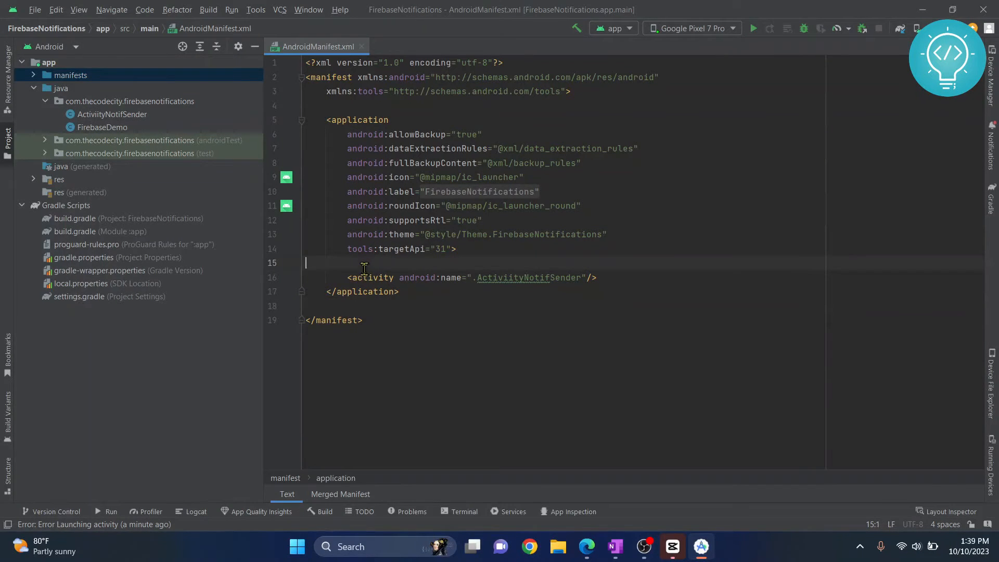
type("<activity android:name=\"")
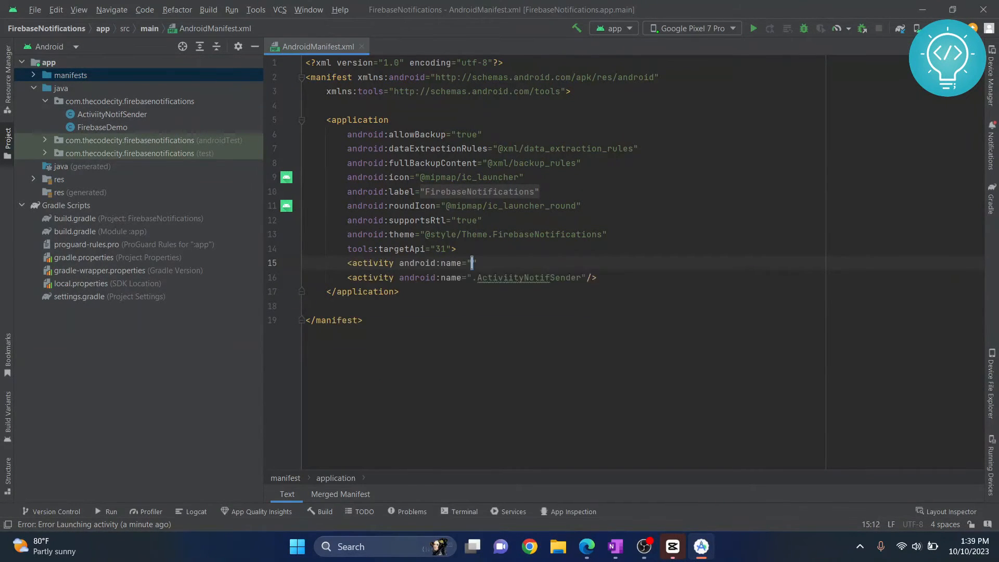
type("\"")
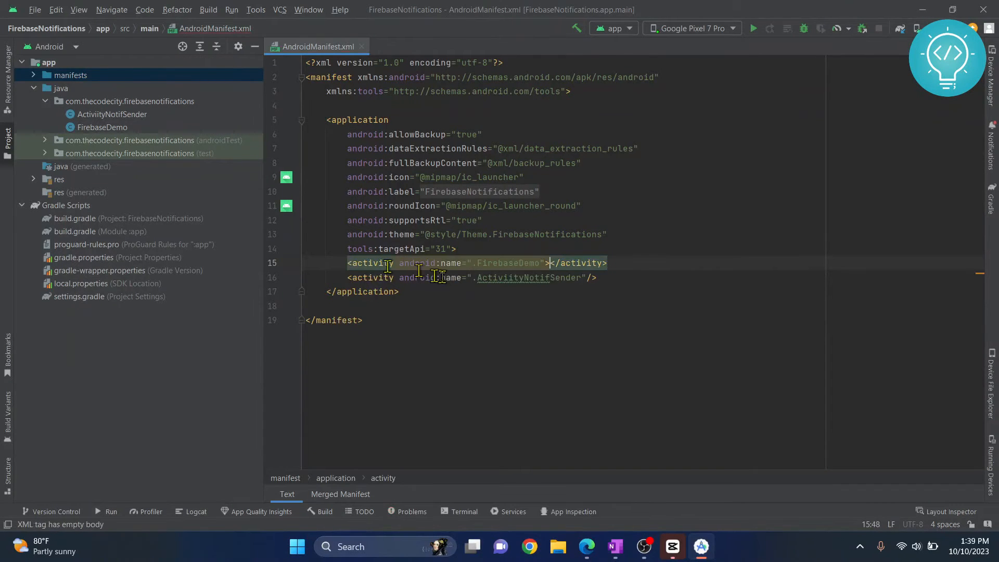
type("<intent-filter>")
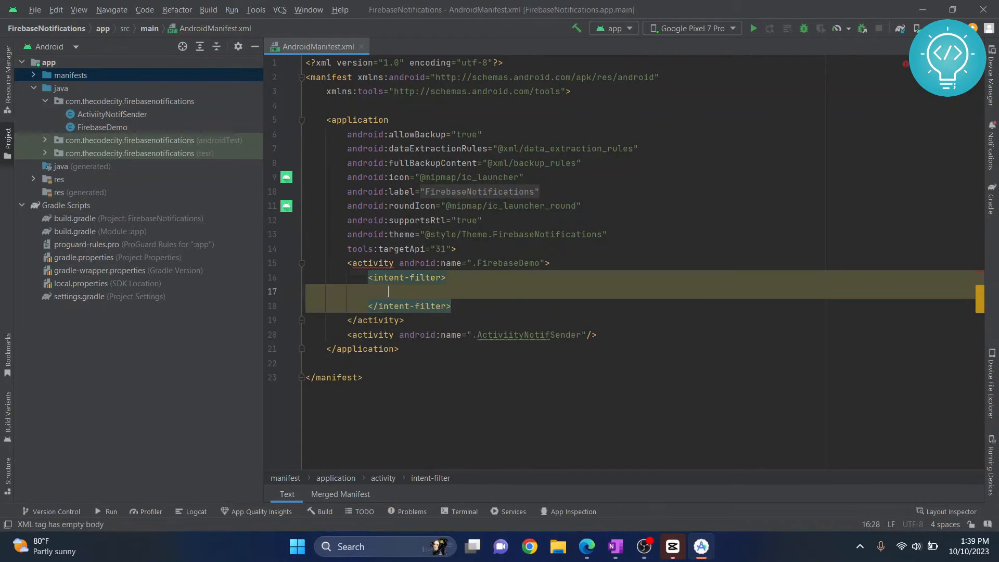
Add the android.intent.action.MAIN action and android.intent.category.LAUNCHER category to the filter.
type("<action")
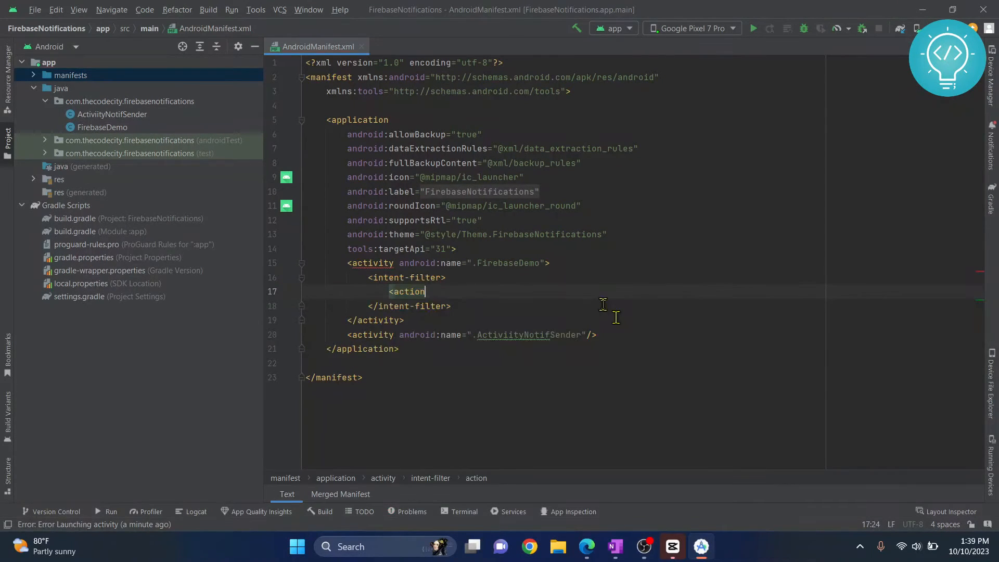
type("android:name=\"\"")
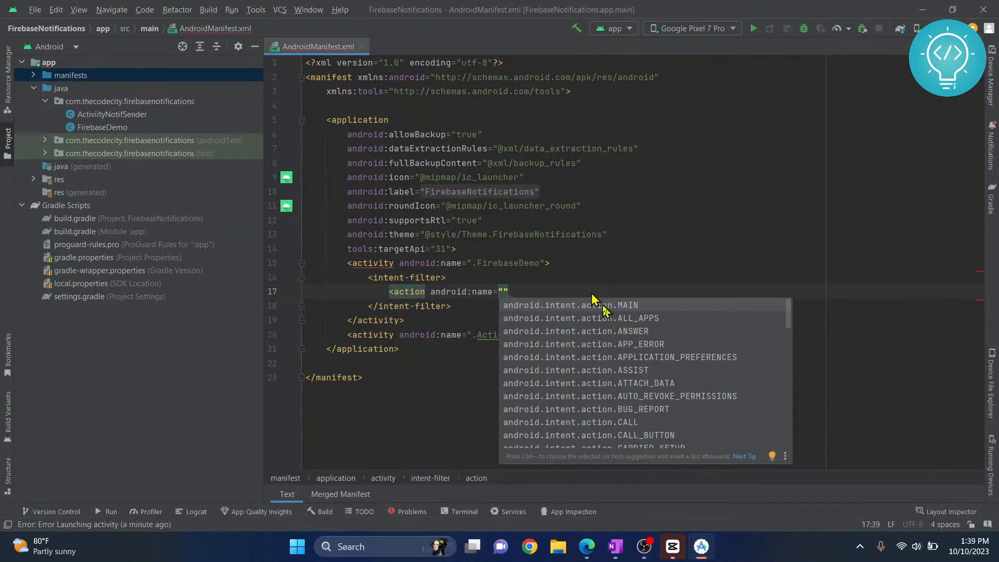
left_click(570, 305)
type("<action")
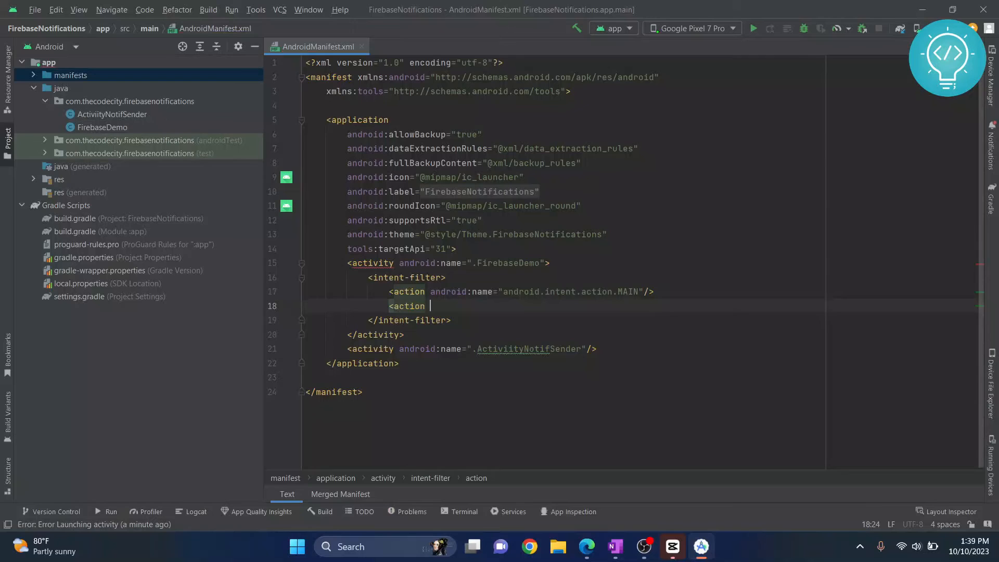
key("Backspace")
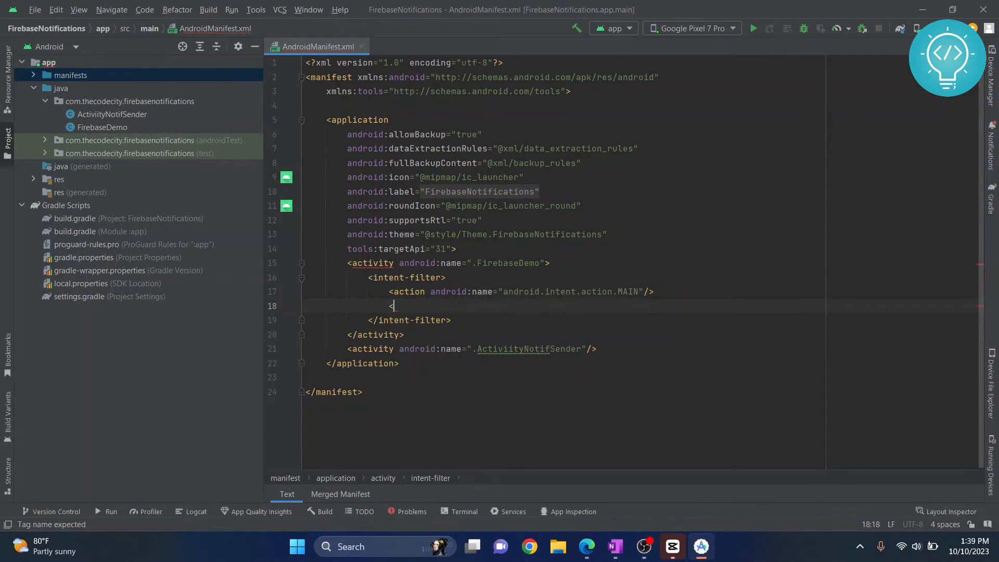
type("category android:name=\"")
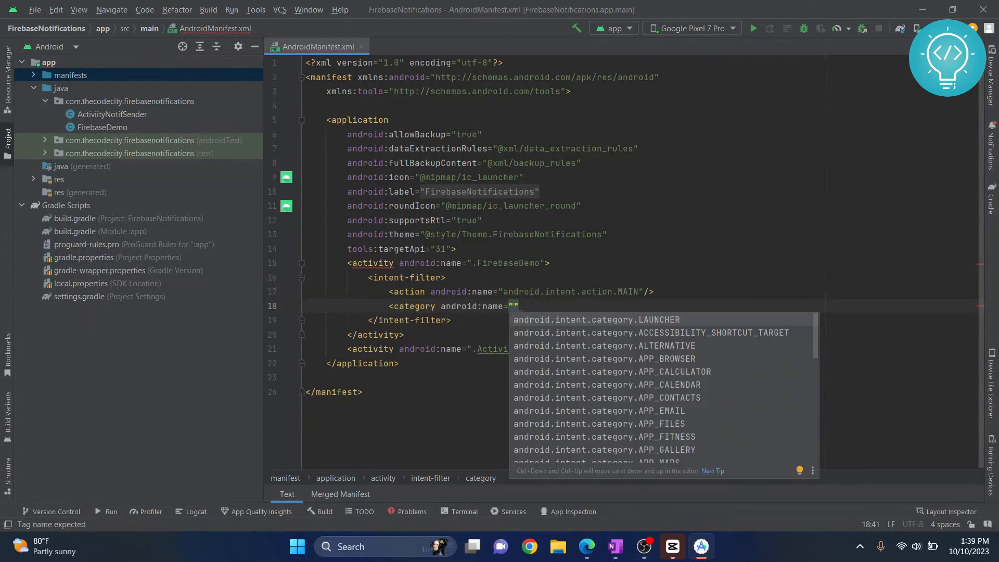
left_click(595, 319)
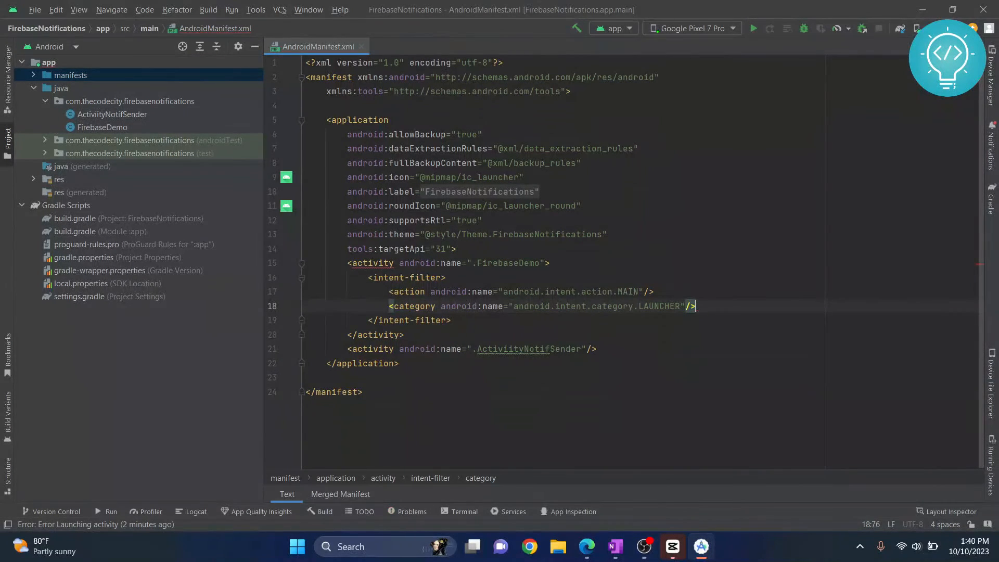
left_click(502, 263)
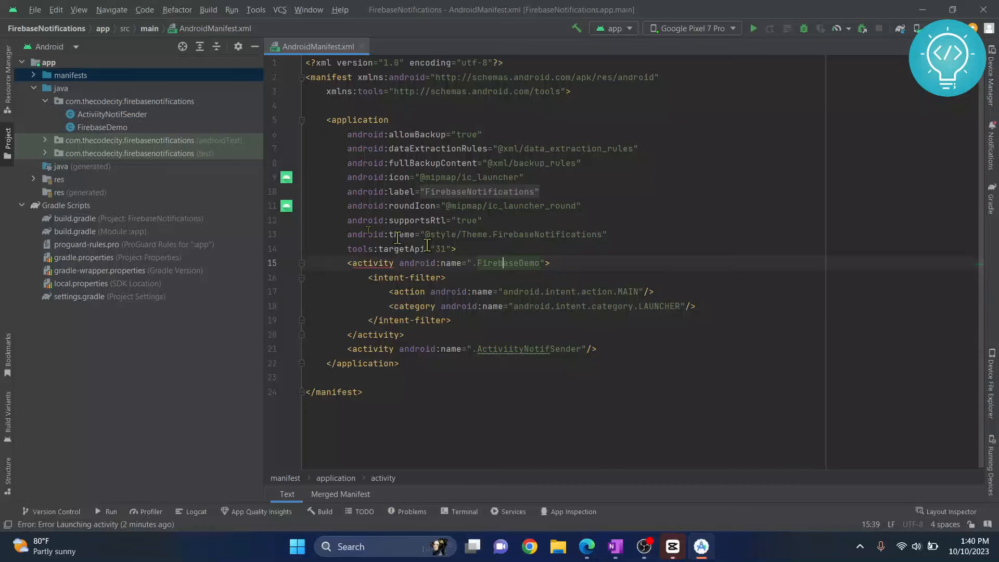
left_click(101, 127)
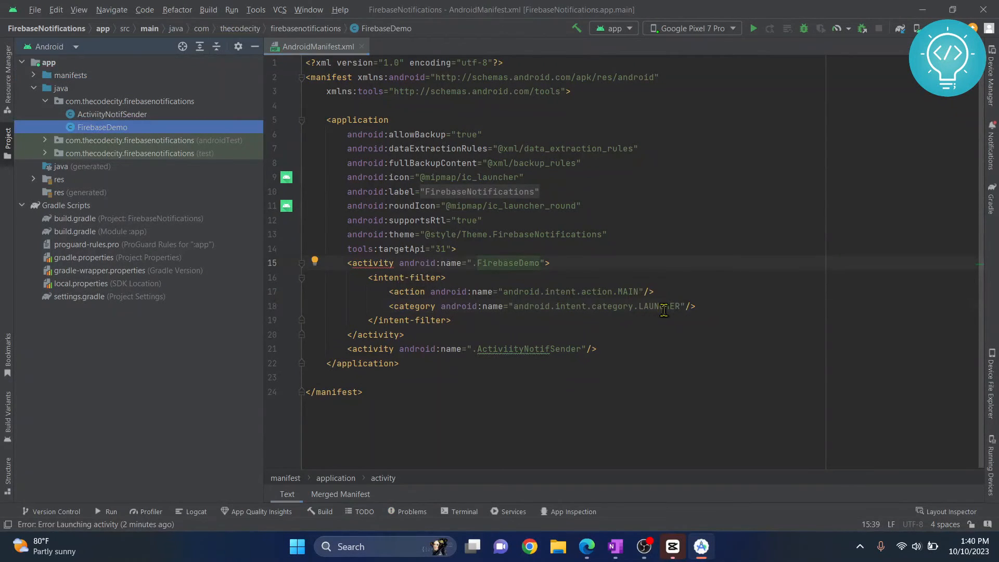
Mark the FirebaseDemo activity android:exported="true", clearing the manifest error.
left_click(356, 263)
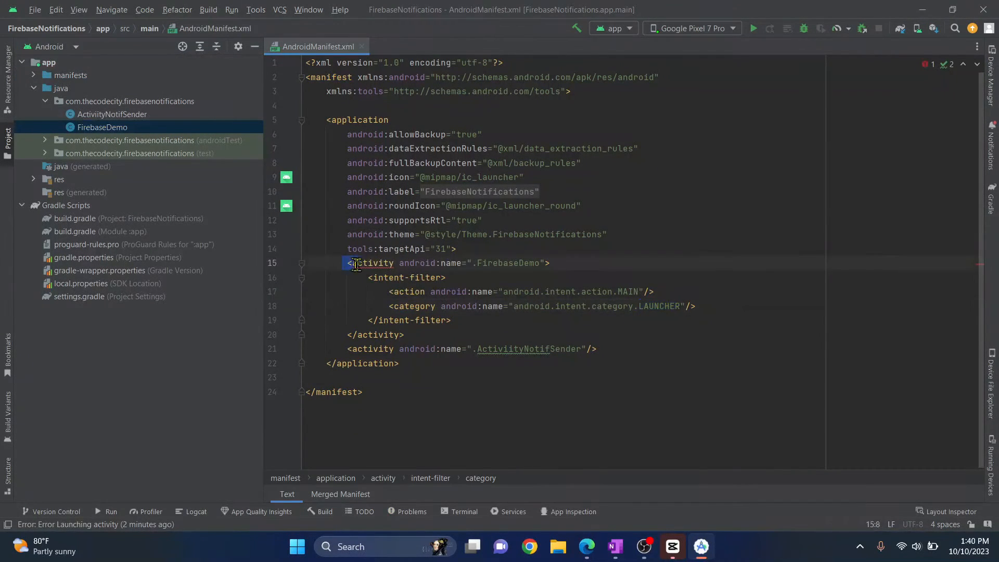
left_click(374, 334)
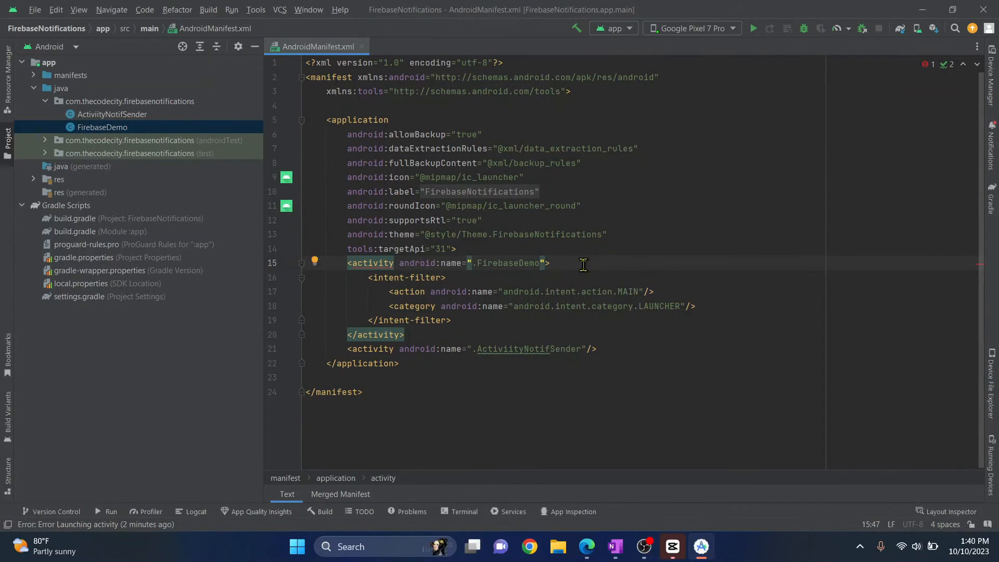
type("android:exported=\"\"")
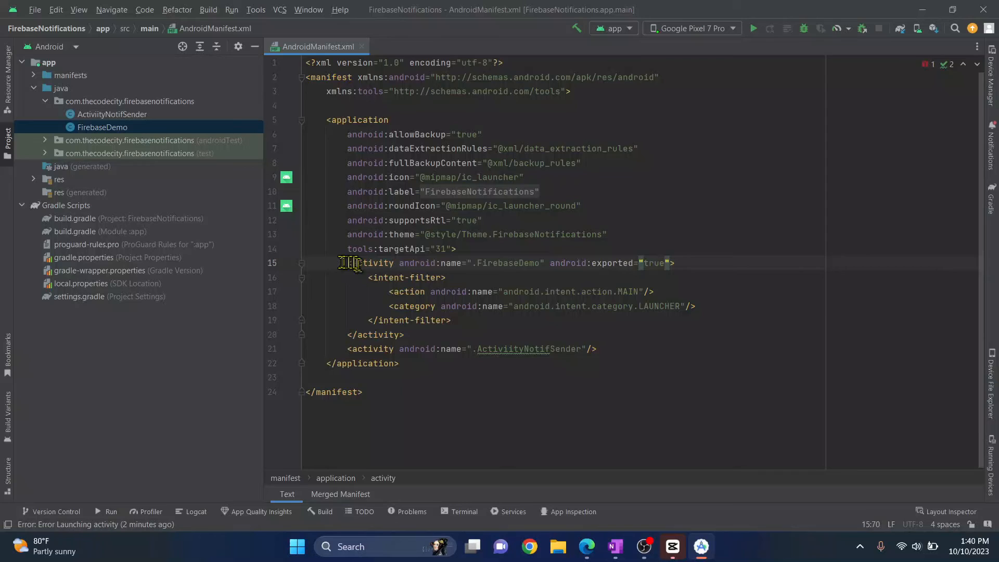
left_click(441, 334)
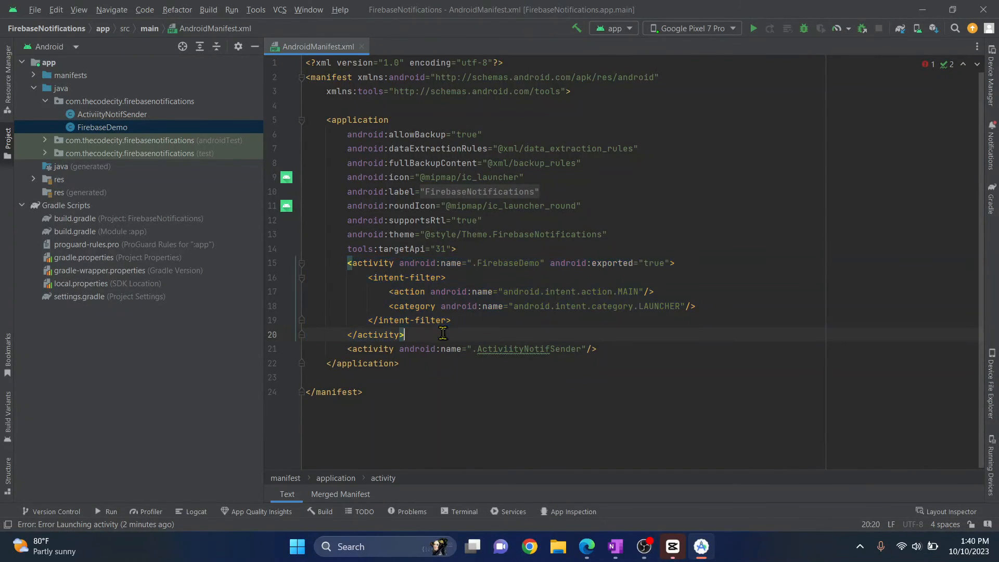
double_click(407, 277)
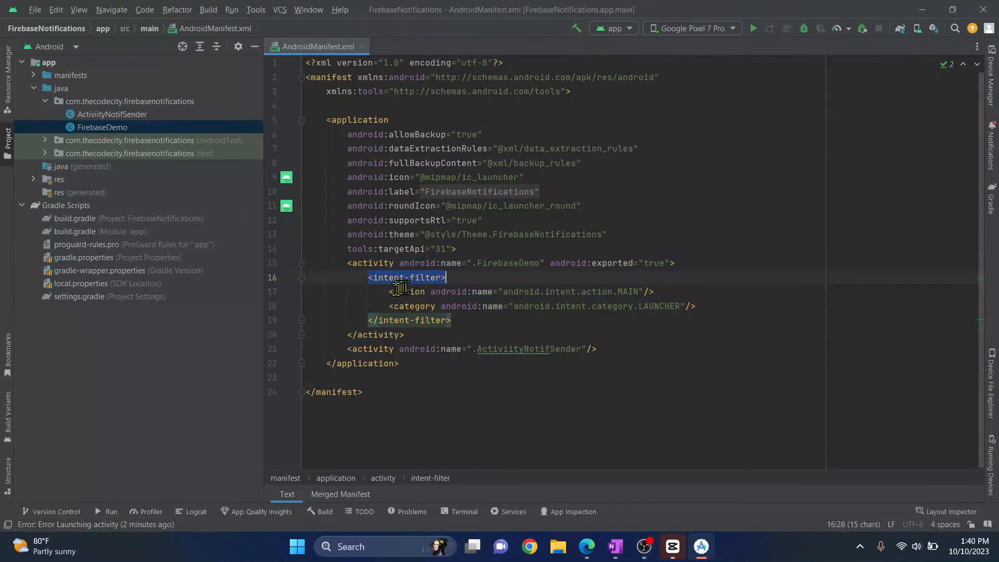
left_click(697, 305)
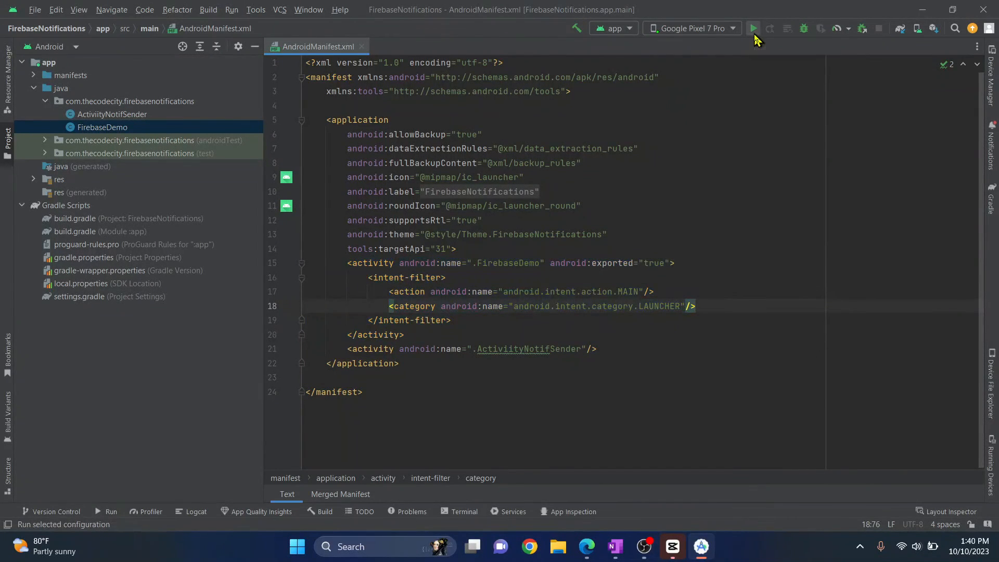
Run the app again; FirebaseDemo installs and launches on the Pixel 7 Pro.
left_click(753, 28)
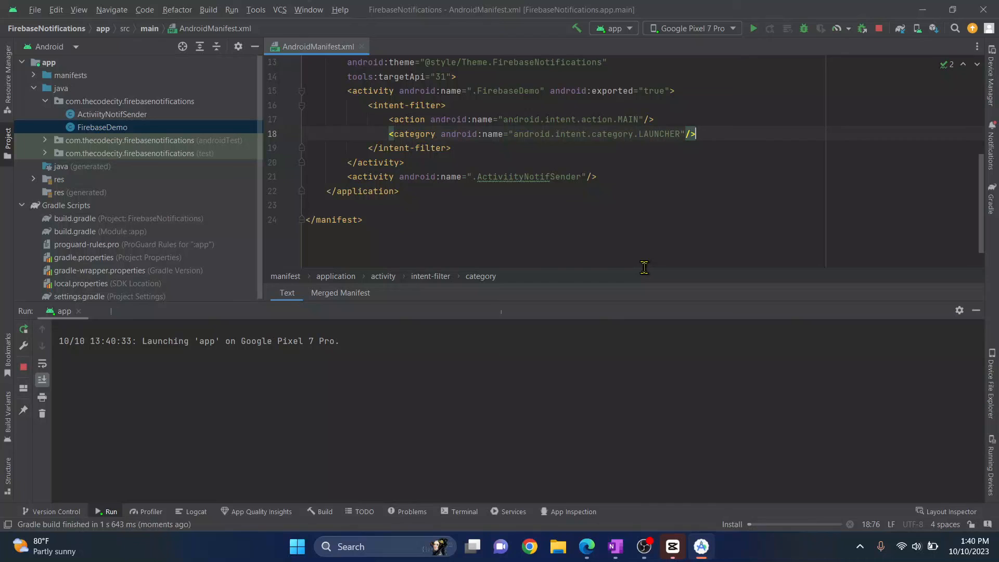
left_click(754, 29)
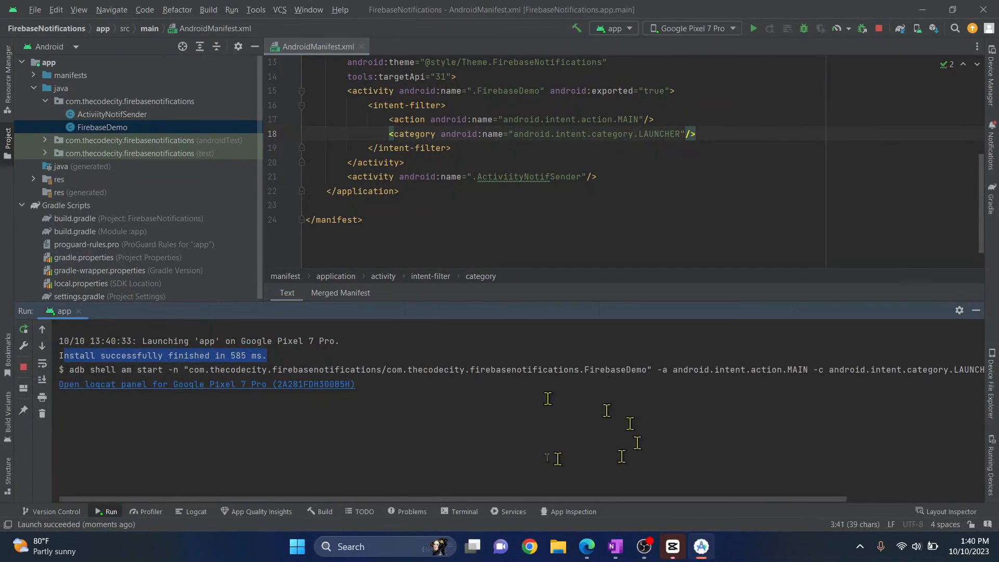
mouse_move(540, 444)
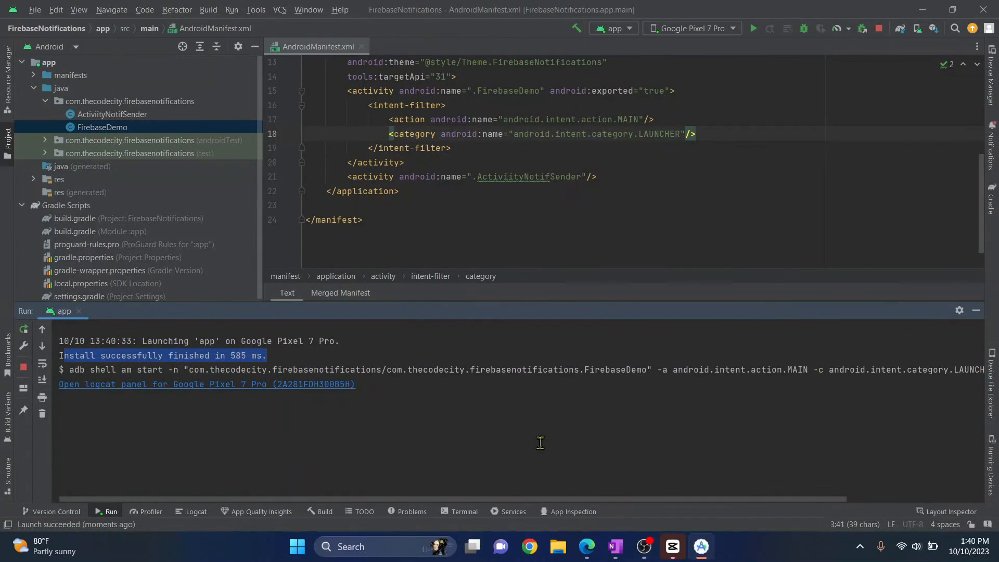